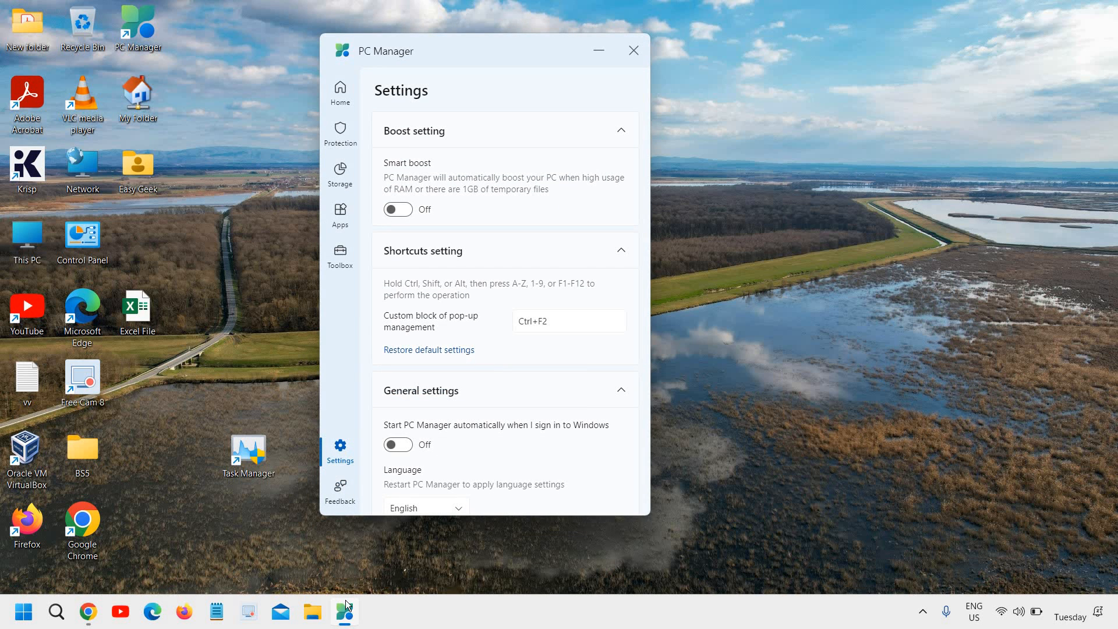
mouse_move(323, 97)
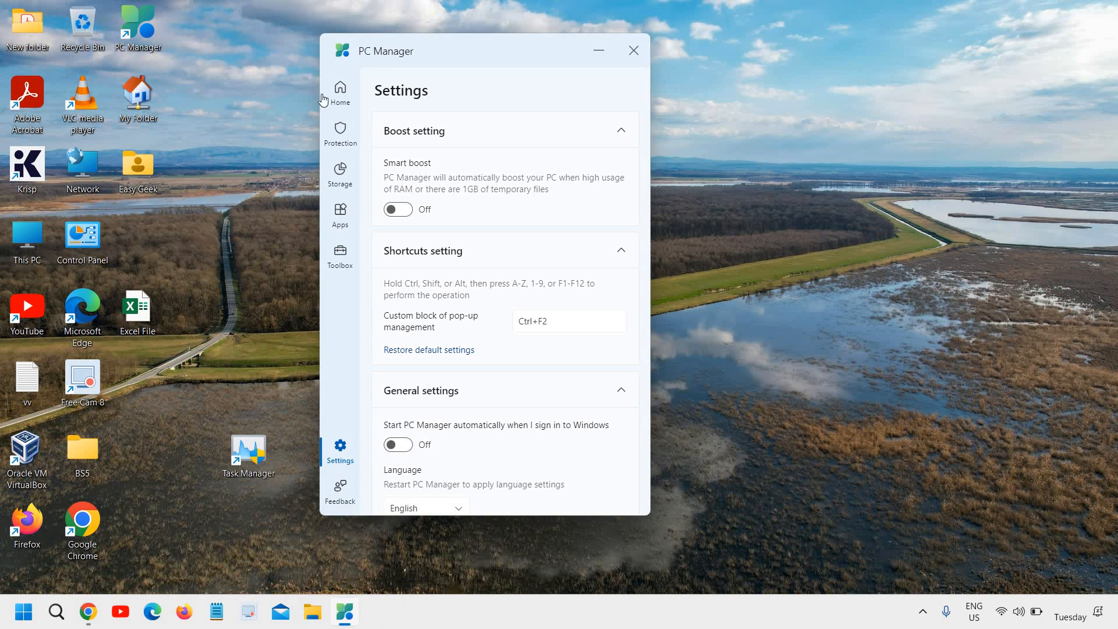
Switch PC Manager from Settings to the Home dashboard
left_click(339, 93)
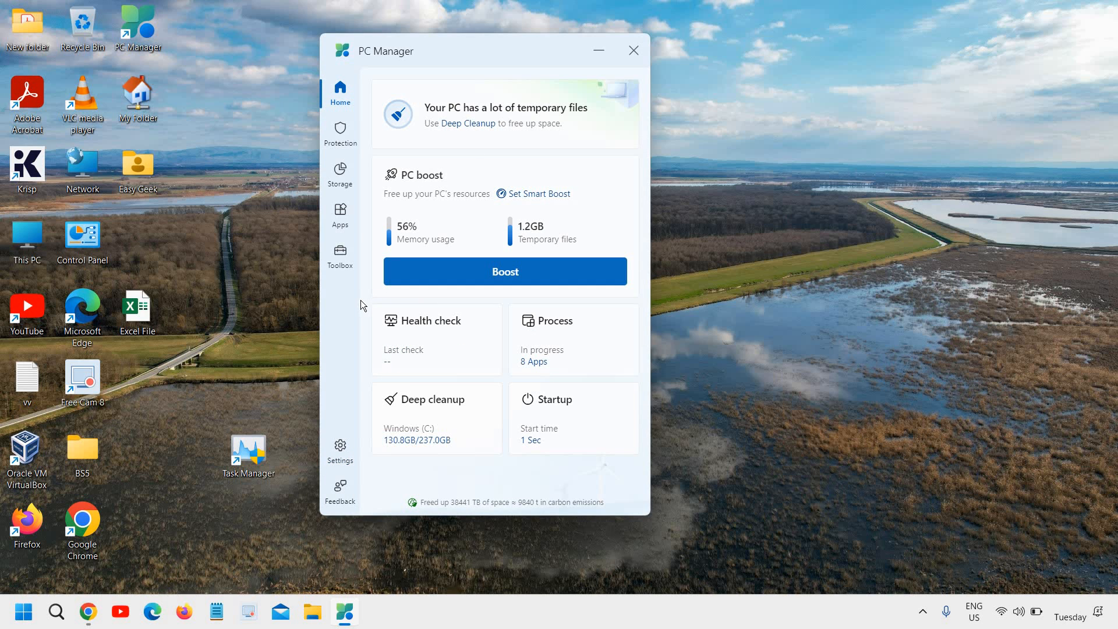
mouse_move(246, 448)
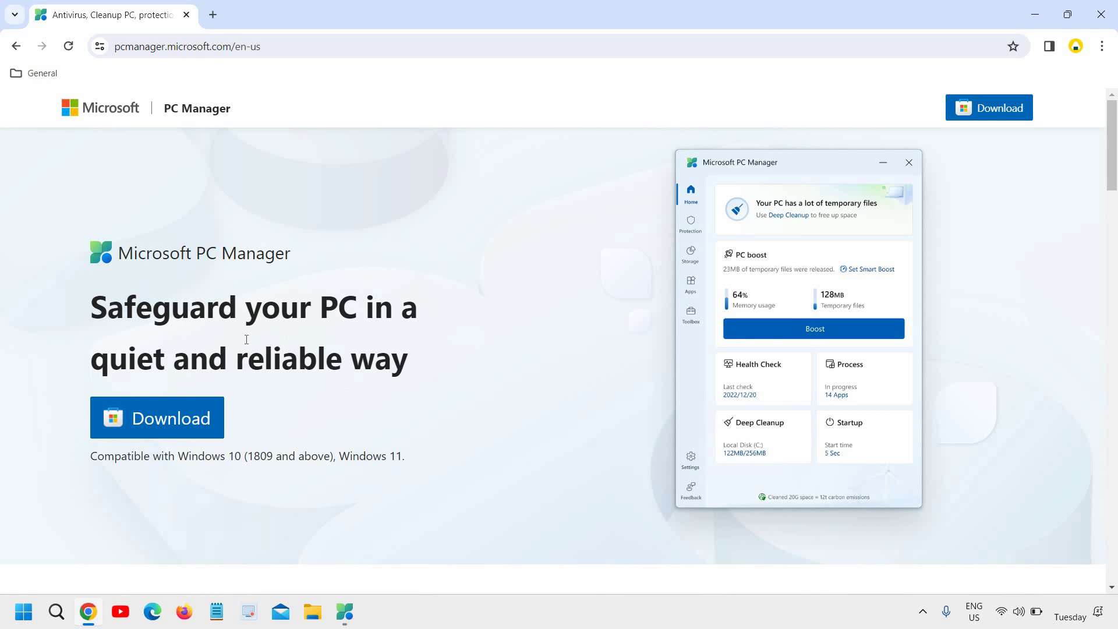
Scroll through pcmanager.microsoft.com in Chrome, then return to the PC Manager window
scroll("down", 3)
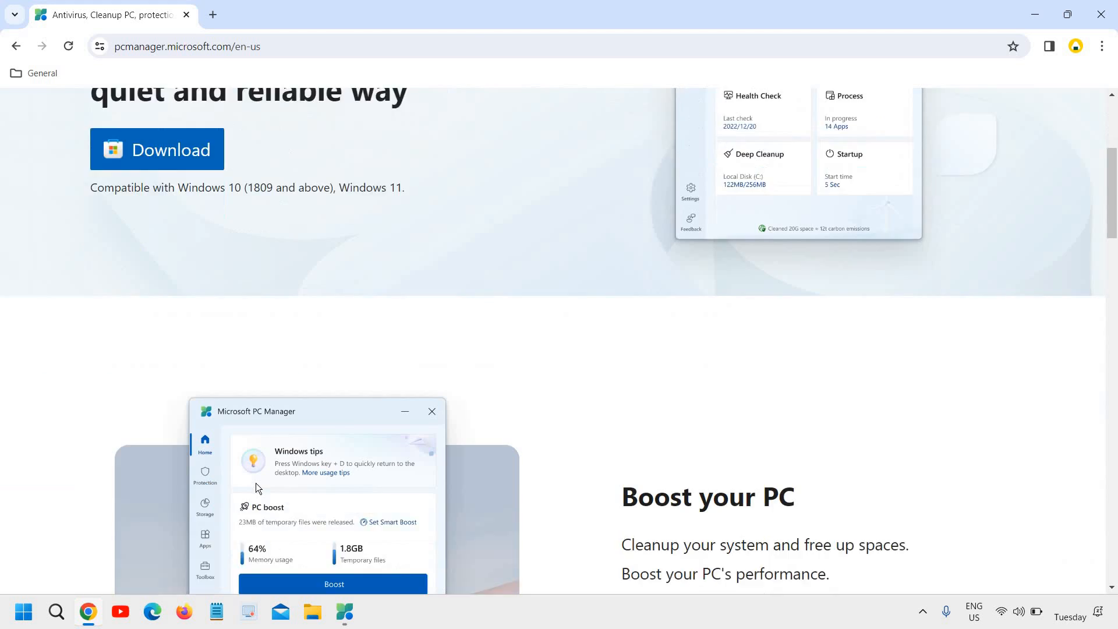
scroll("down", 3)
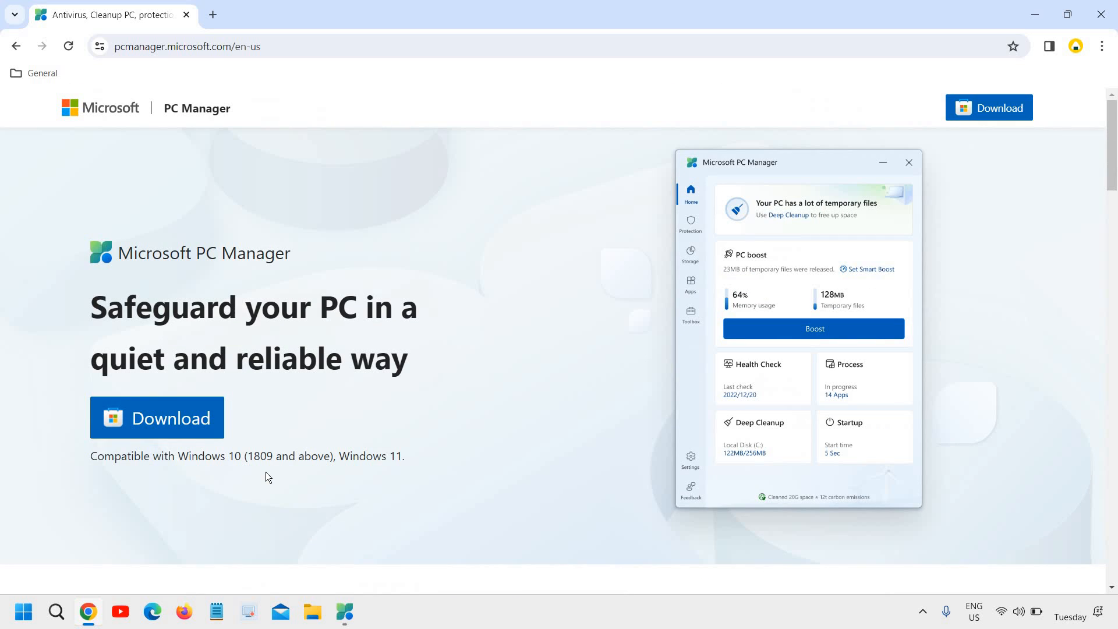
mouse_move(313, 385)
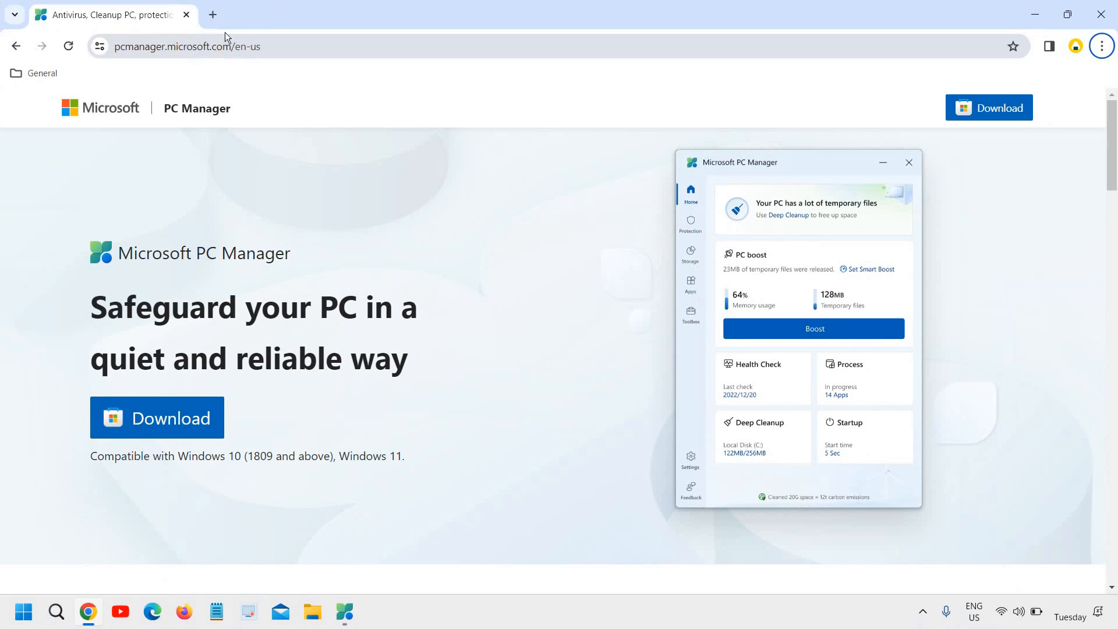
left_click(192, 47)
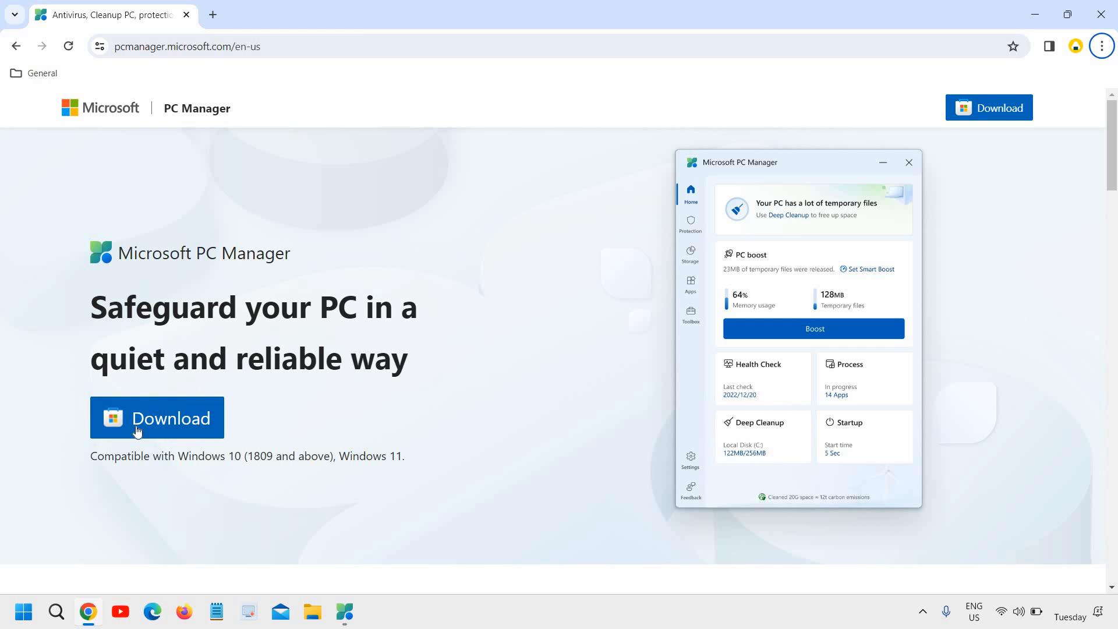
mouse_move(281, 474)
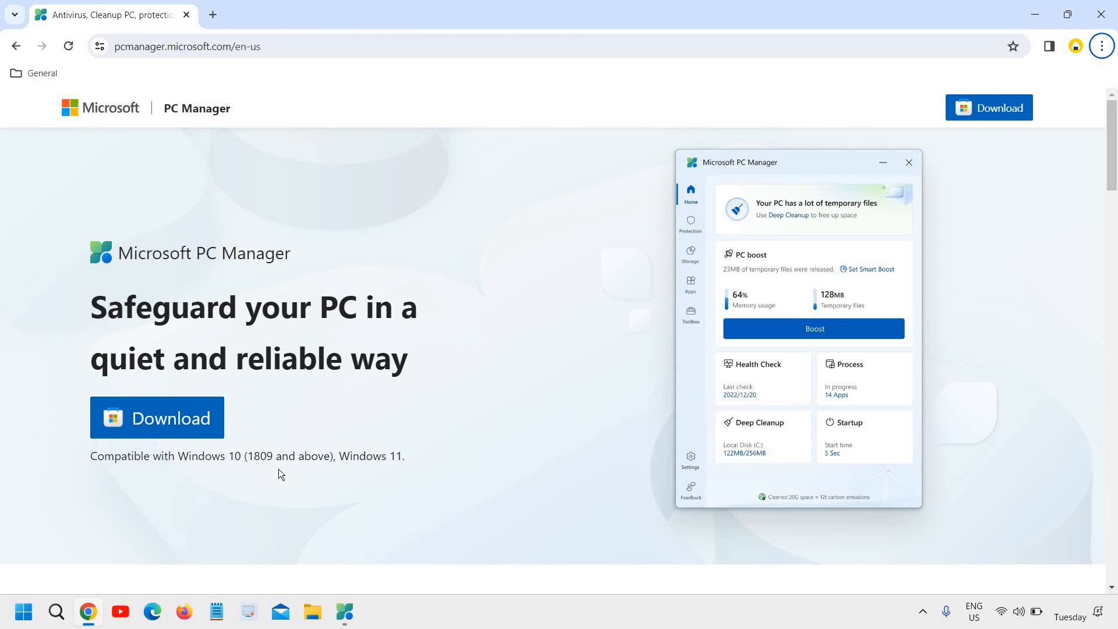
mouse_move(657, 323)
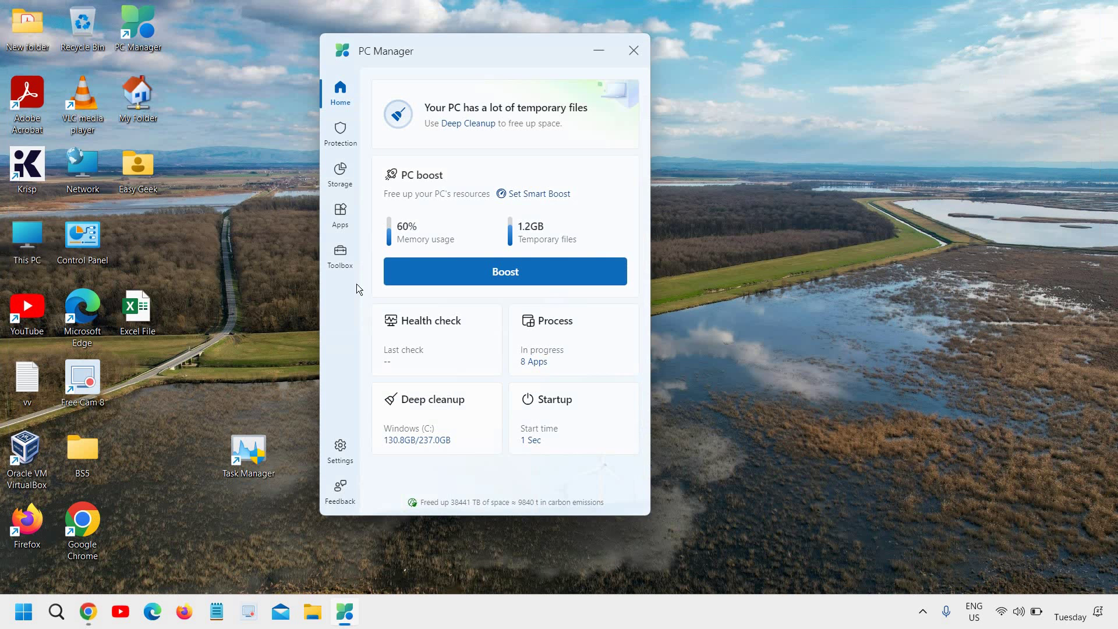
mouse_move(424, 361)
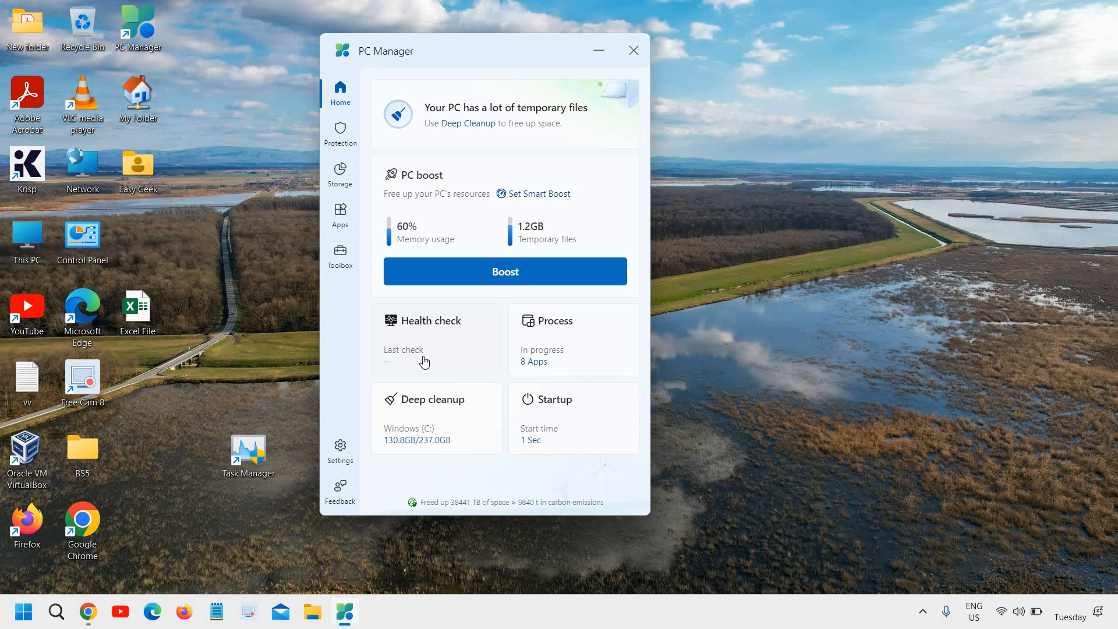
mouse_move(495, 177)
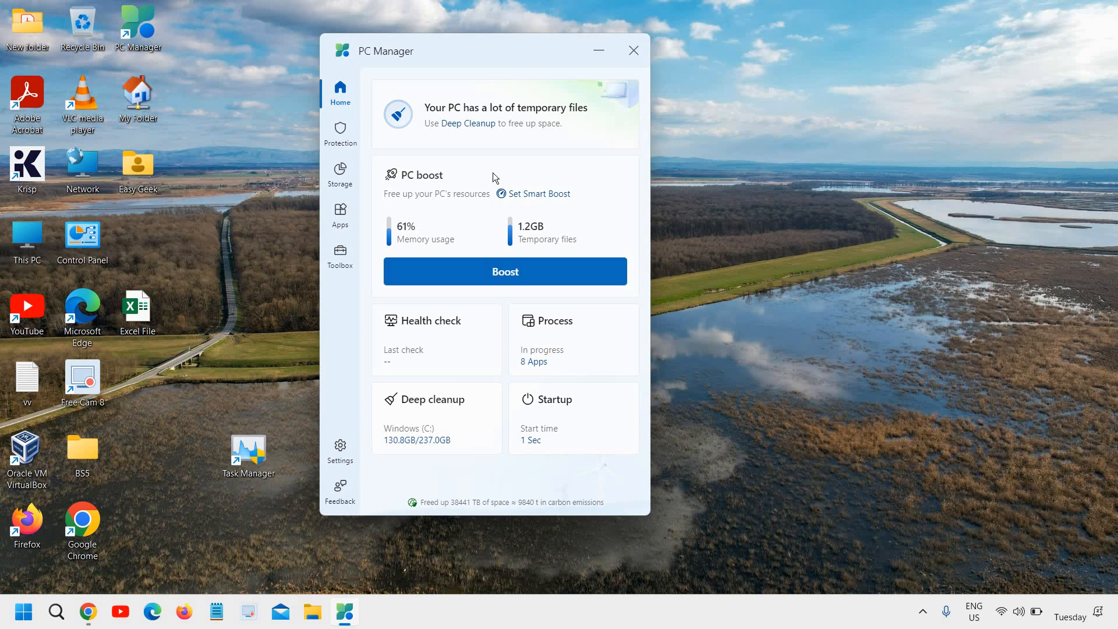
mouse_move(464, 191)
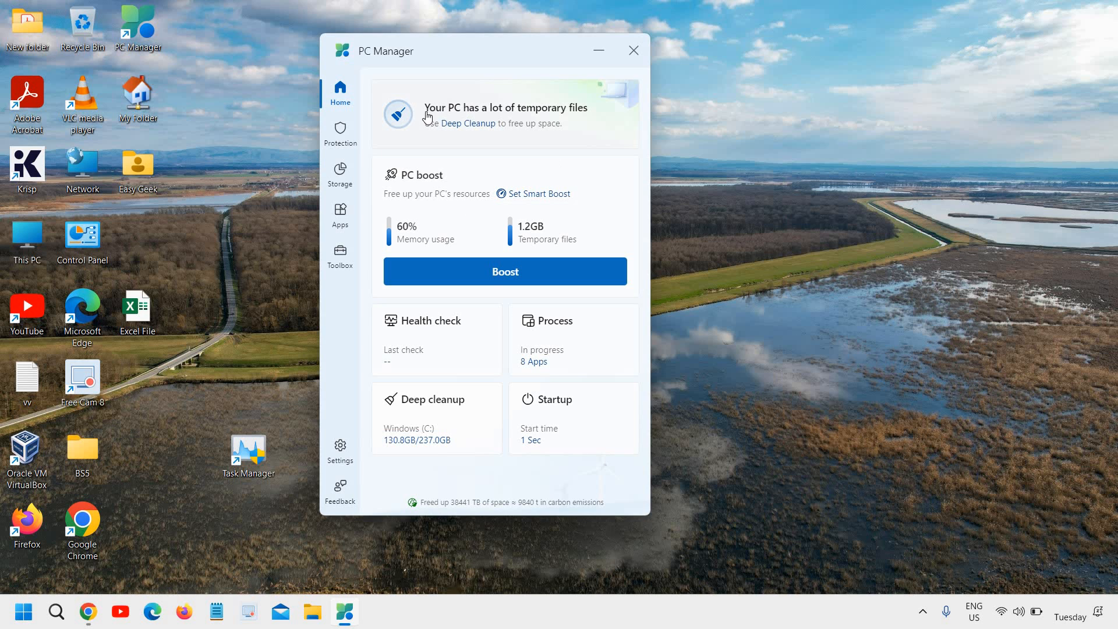
mouse_move(377, 235)
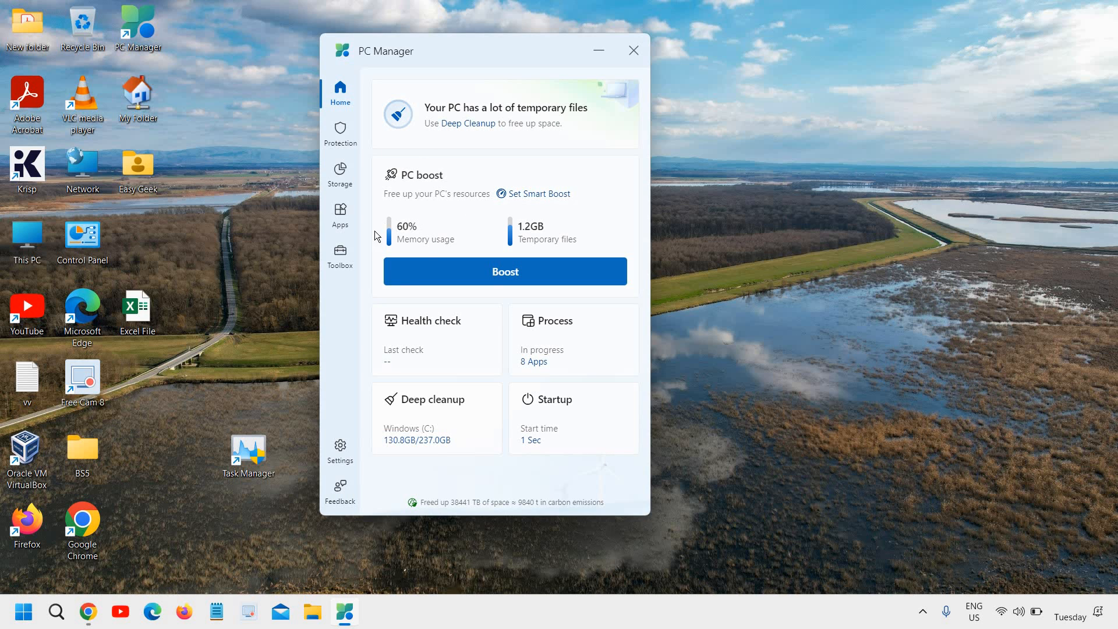
mouse_move(556, 251)
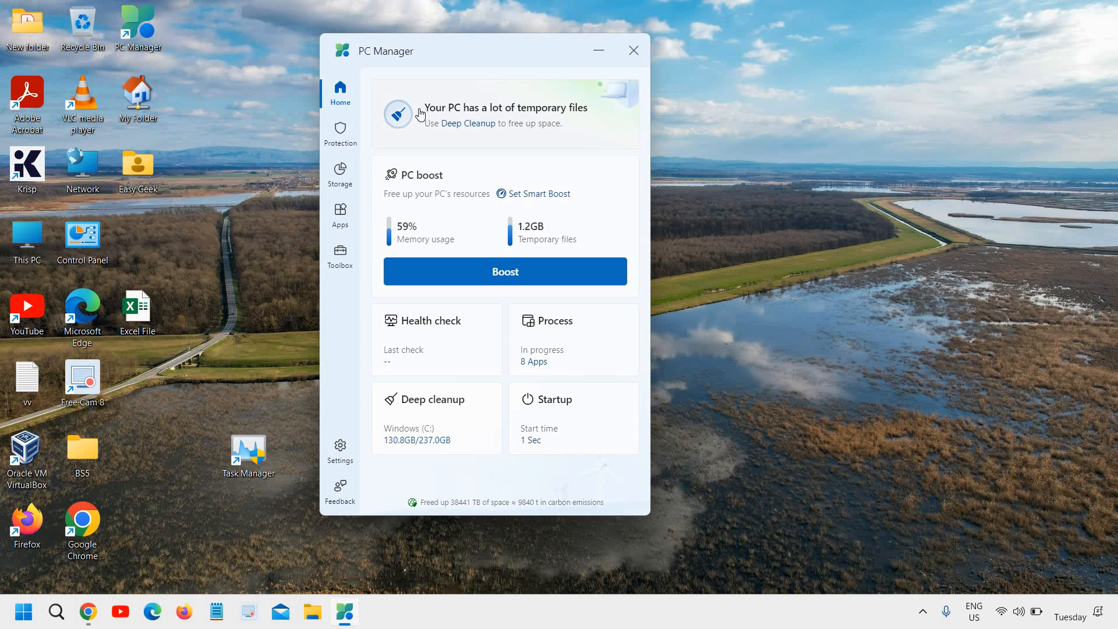
mouse_move(413, 125)
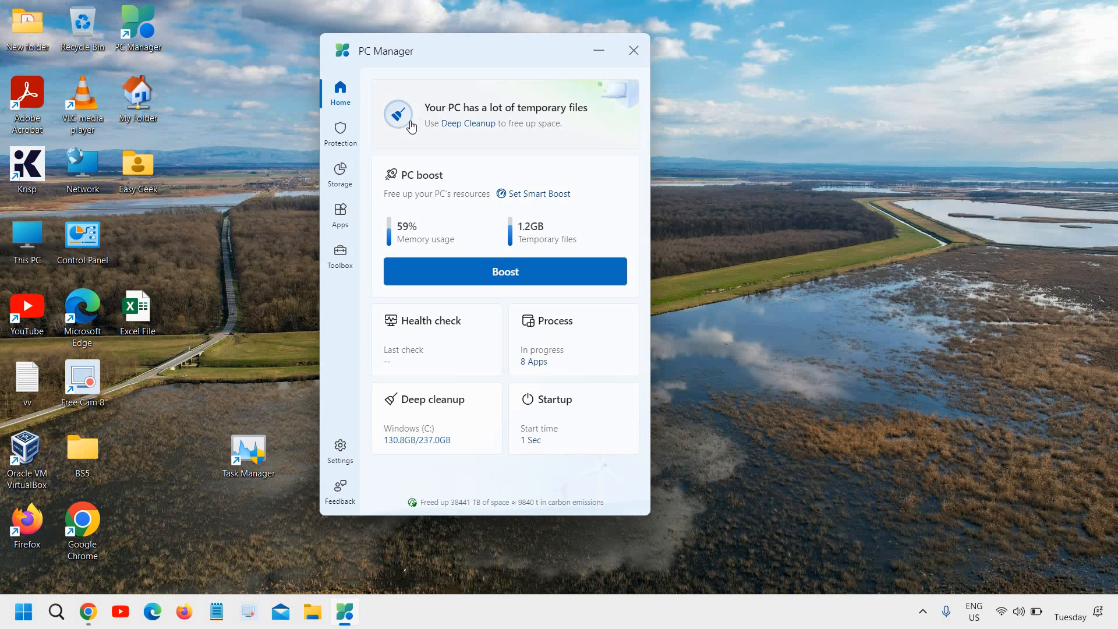
left_click(339, 134)
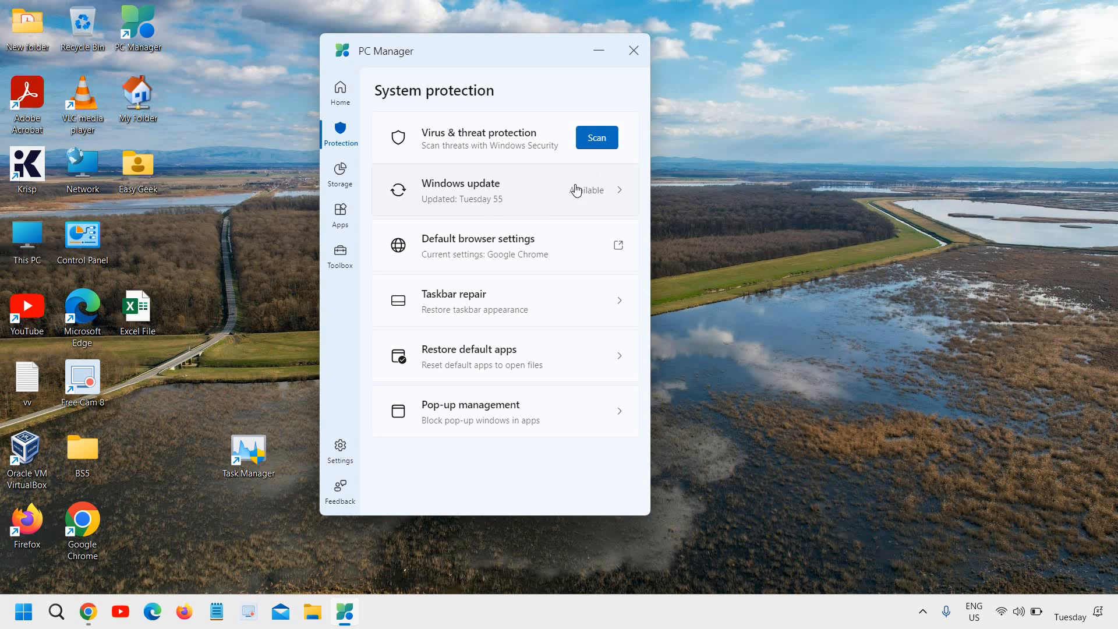
mouse_move(515, 252)
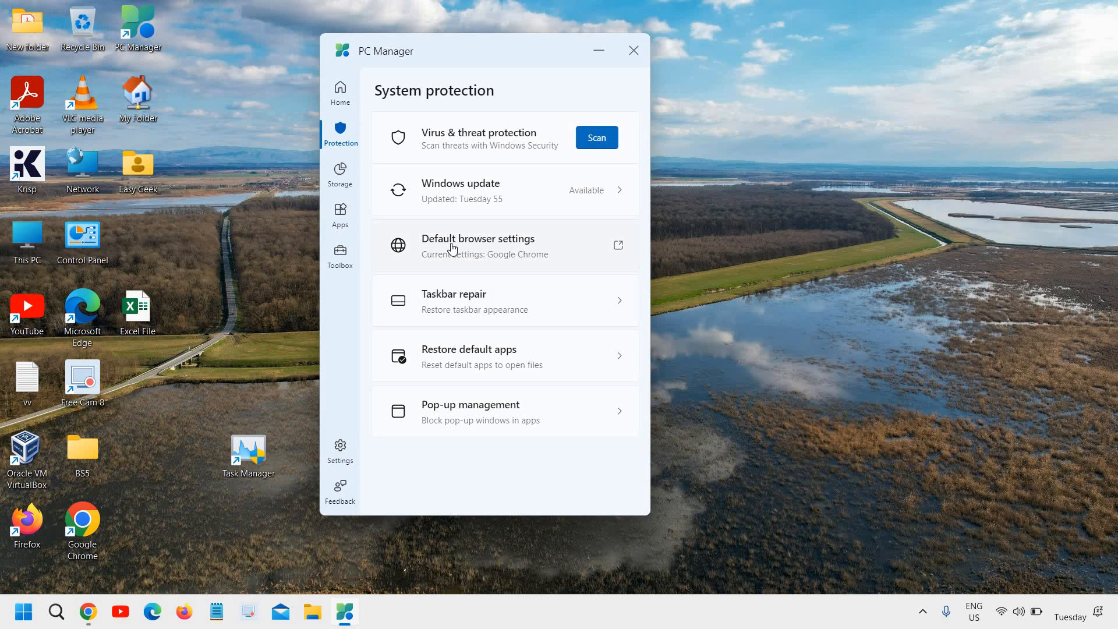
mouse_move(429, 251)
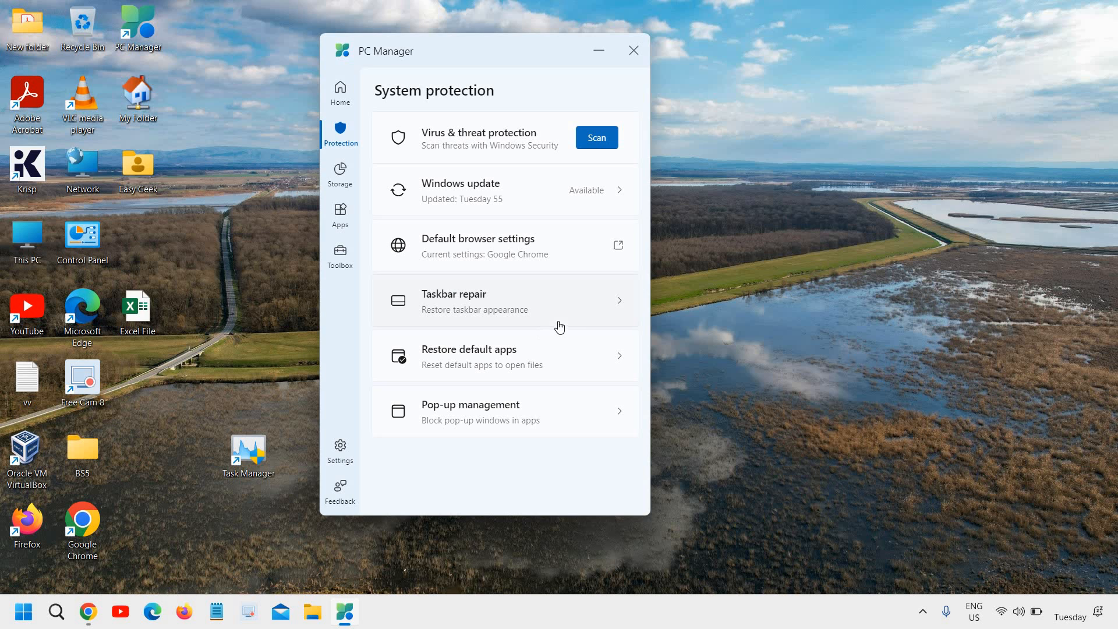
mouse_move(550, 370)
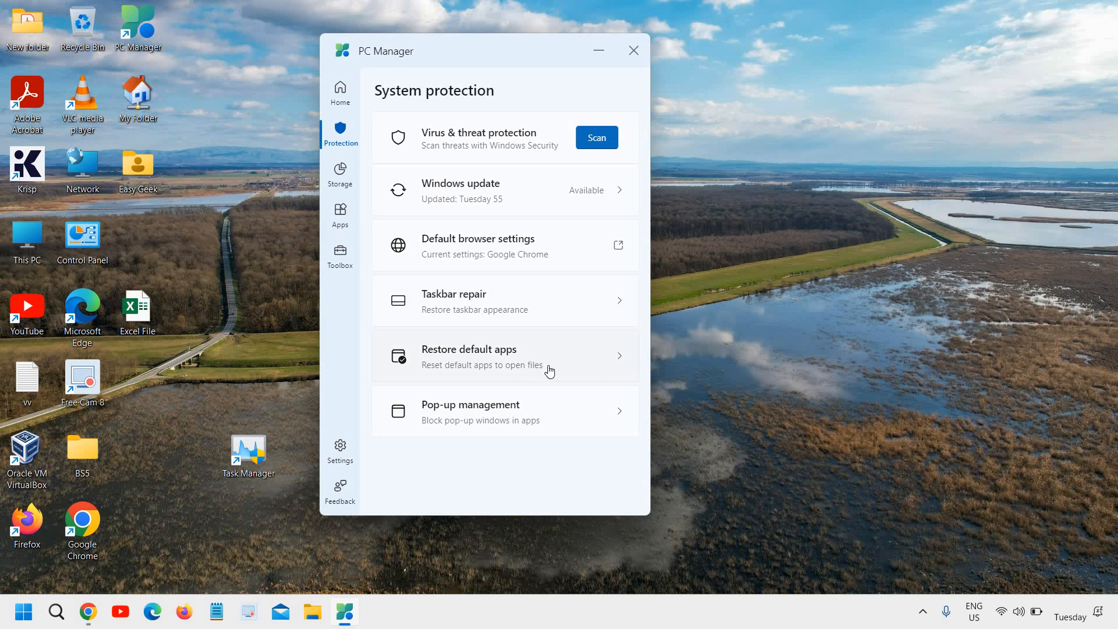
mouse_move(353, 189)
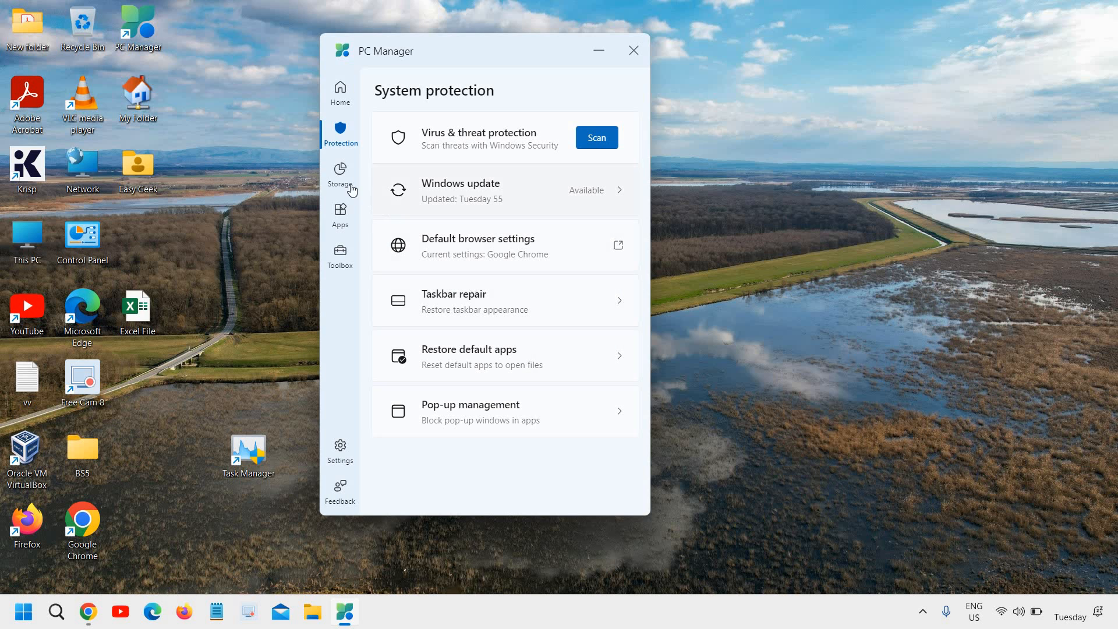
Go from Storage management to the App management page
left_click(339, 172)
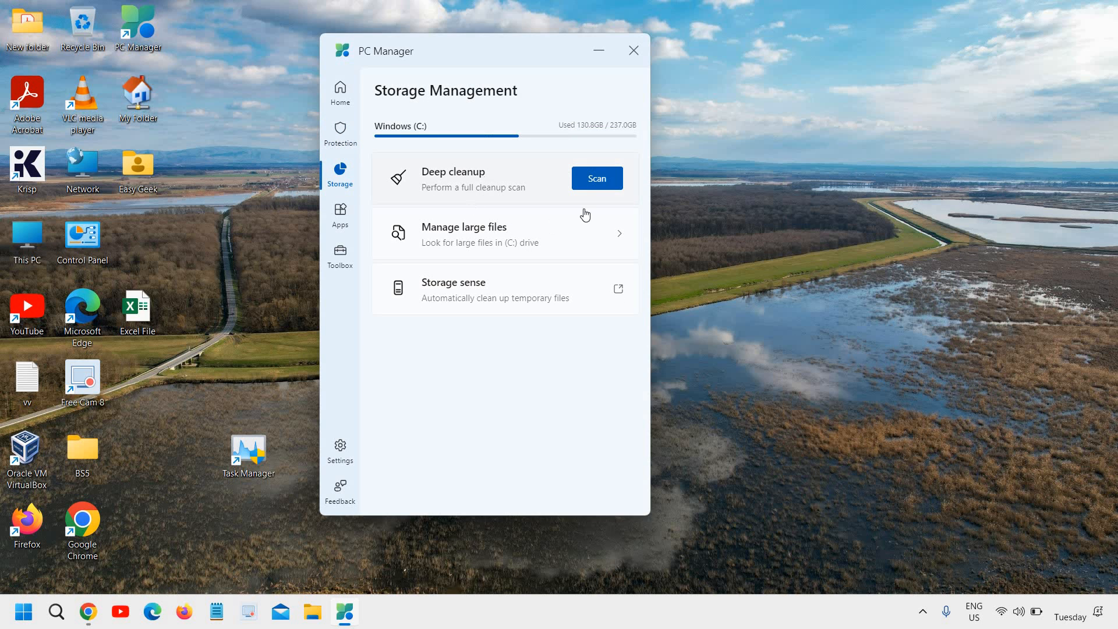
mouse_move(488, 250)
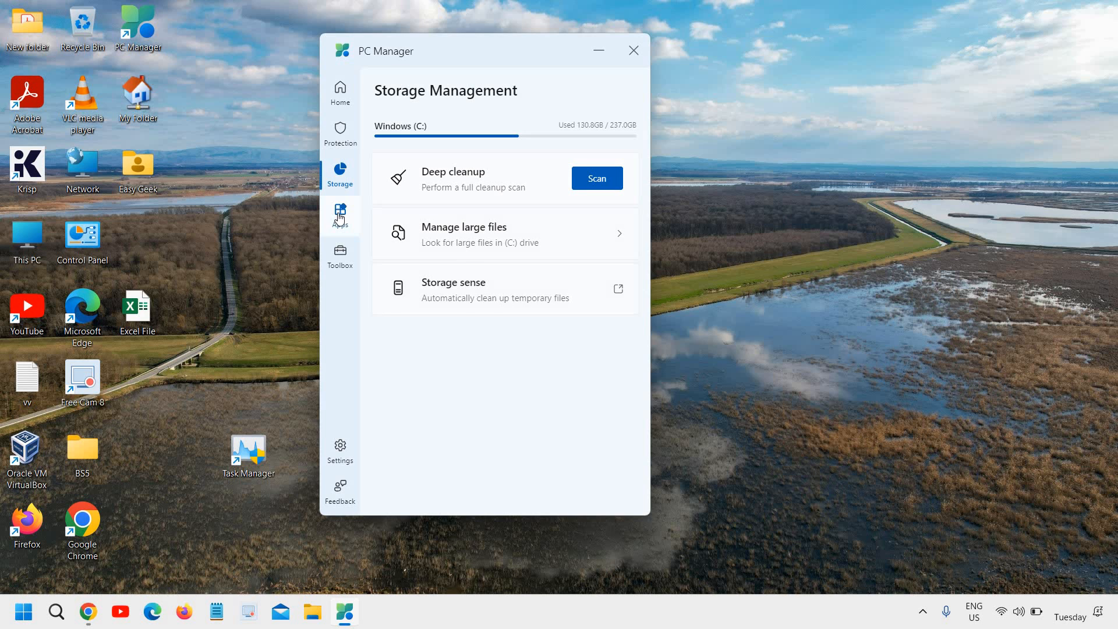
left_click(339, 215)
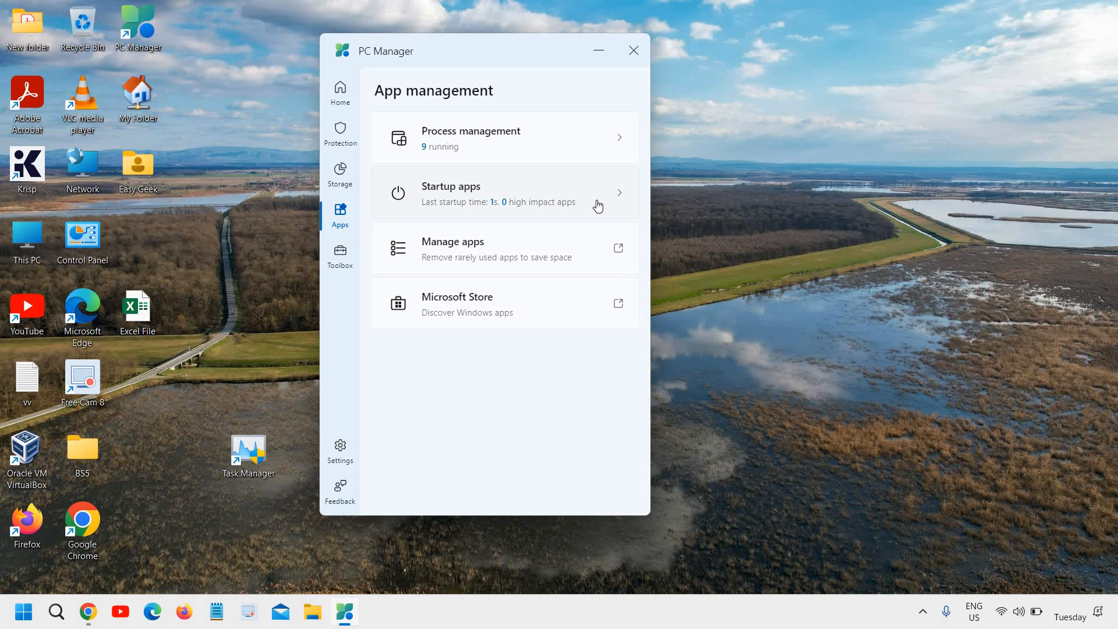
mouse_move(346, 466)
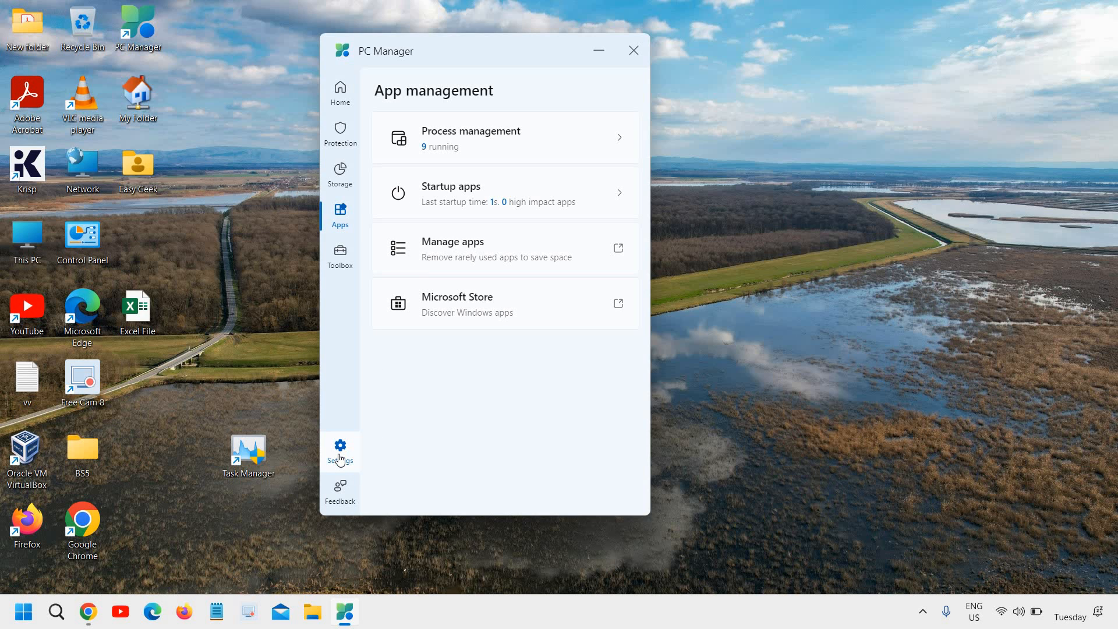
Open Settings and switch the Smart boost toggle under Boost setting to On
left_click(340, 451)
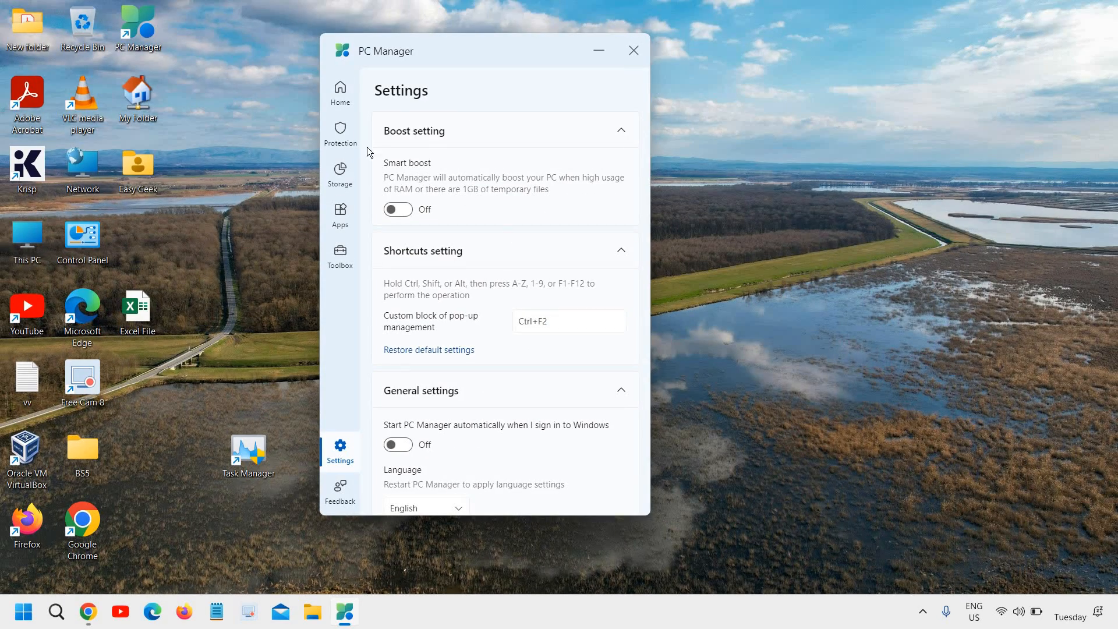
mouse_move(422, 197)
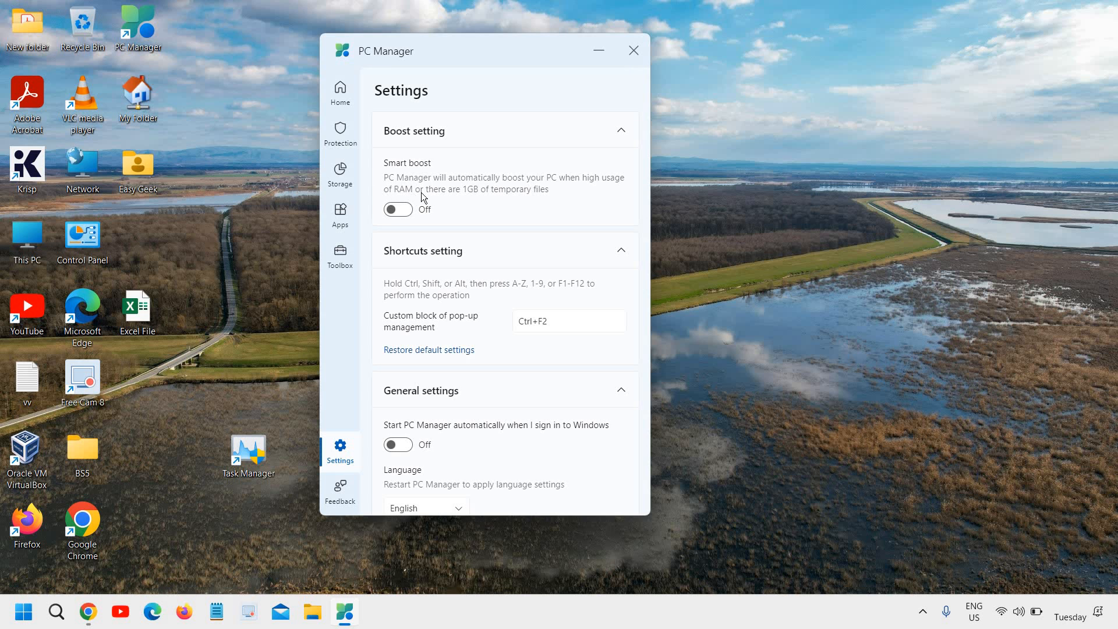
mouse_move(517, 193)
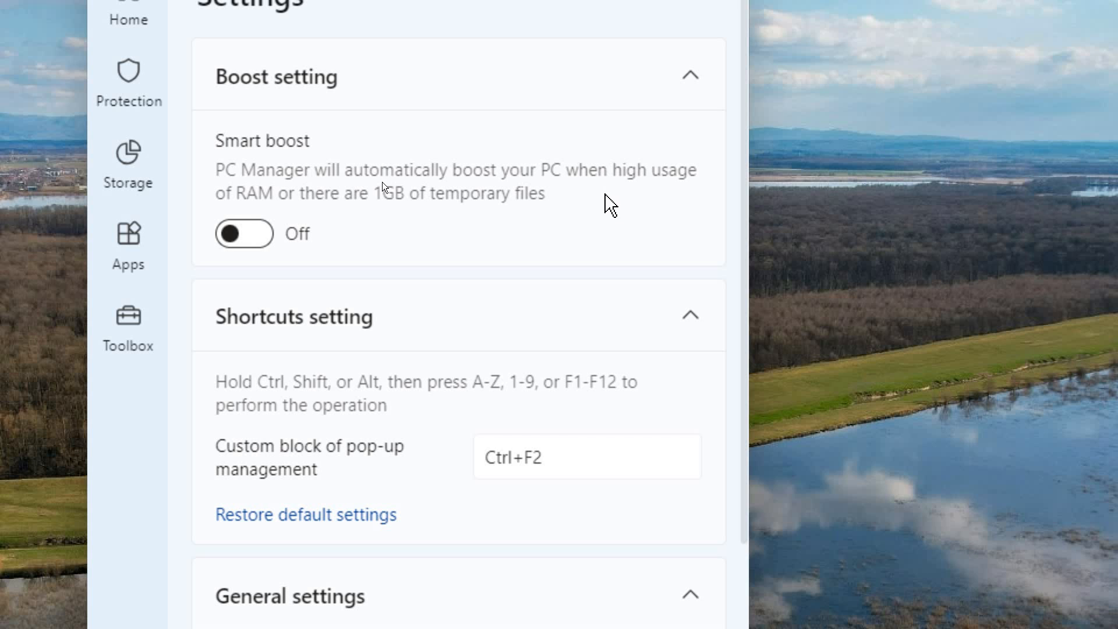
mouse_move(343, 231)
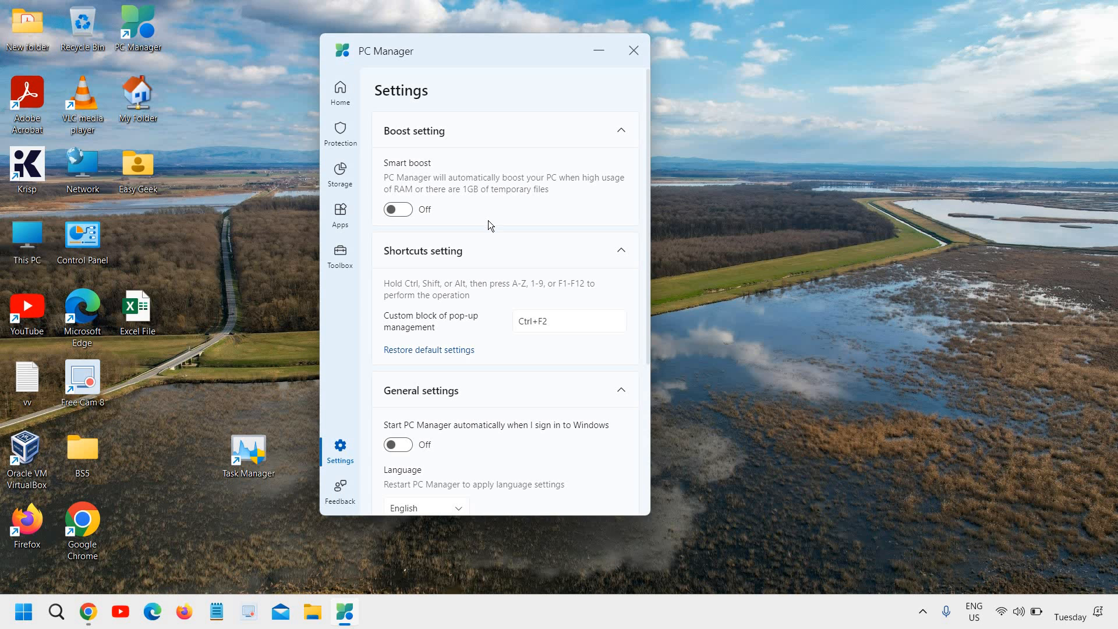
mouse_move(398, 210)
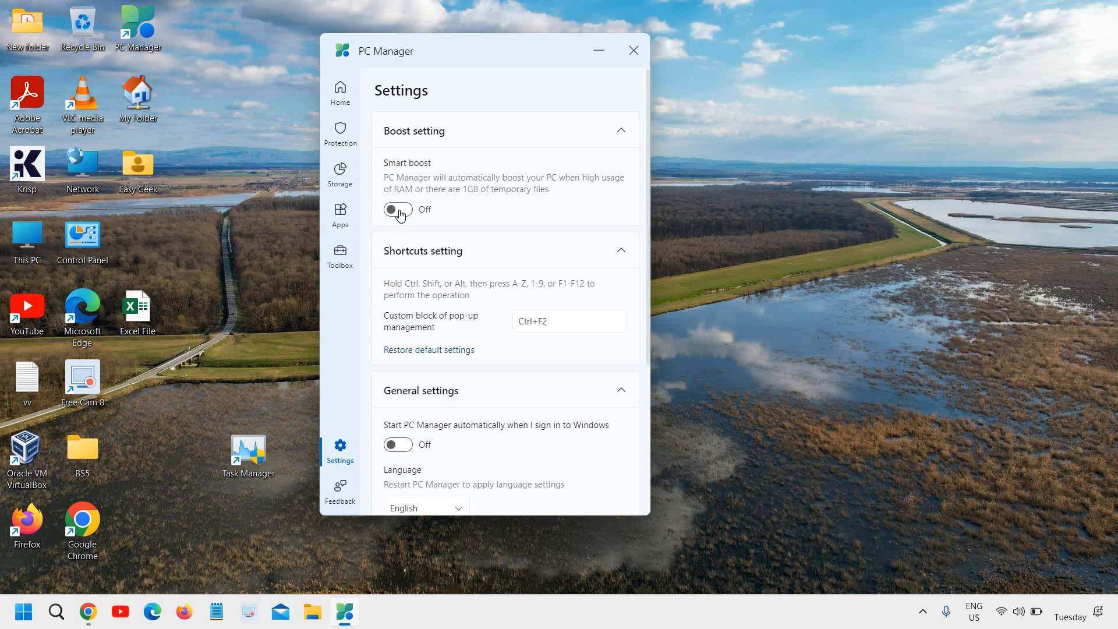
left_click(398, 209)
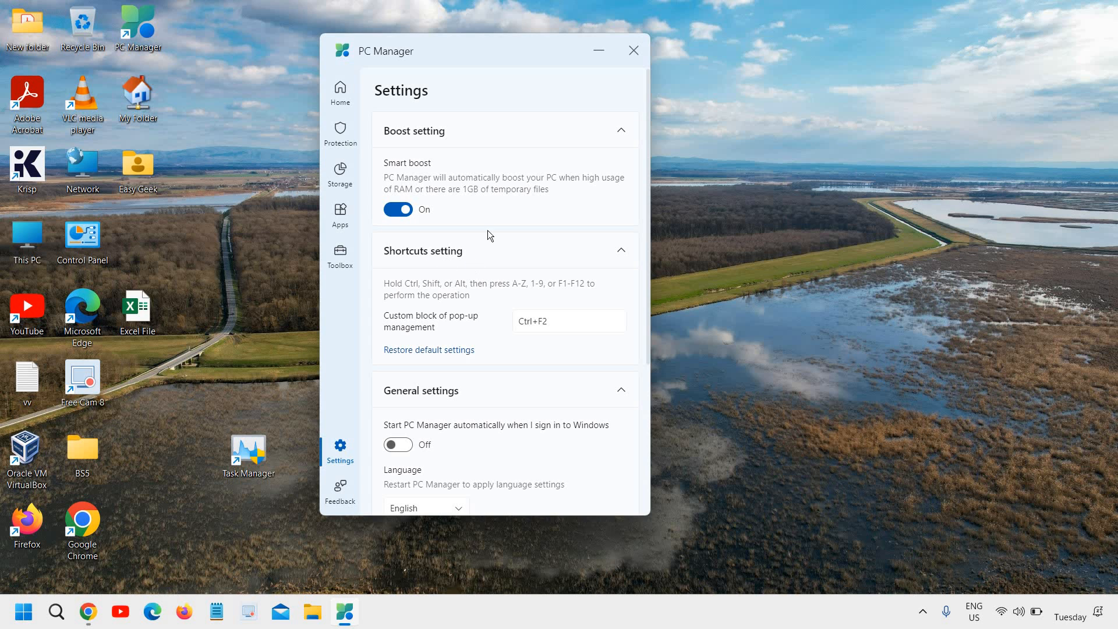
mouse_move(469, 251)
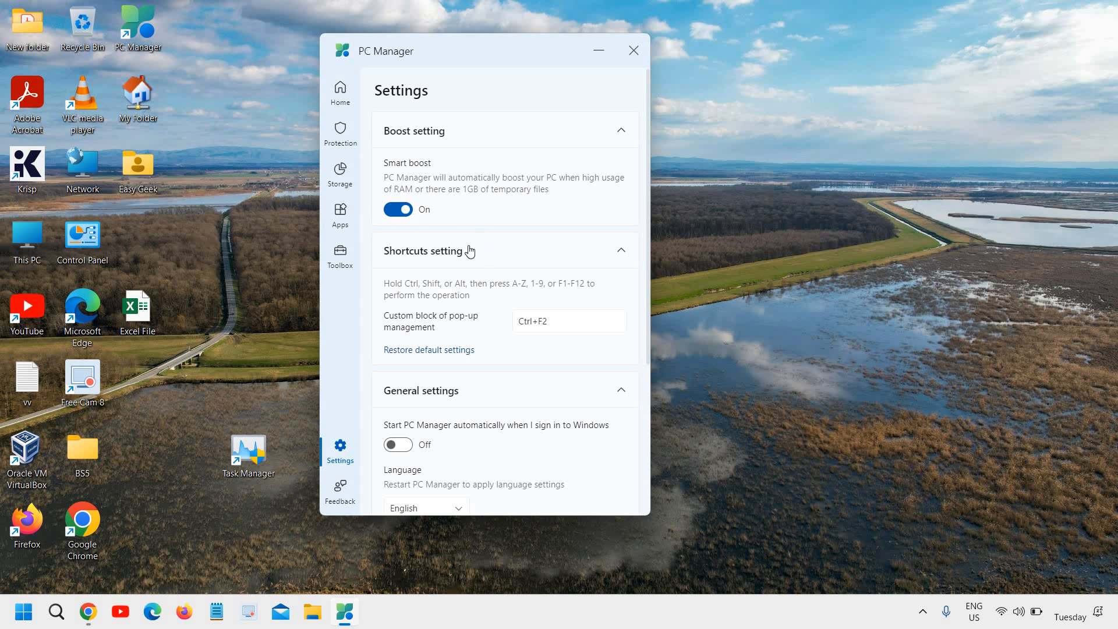
scroll("down", 3)
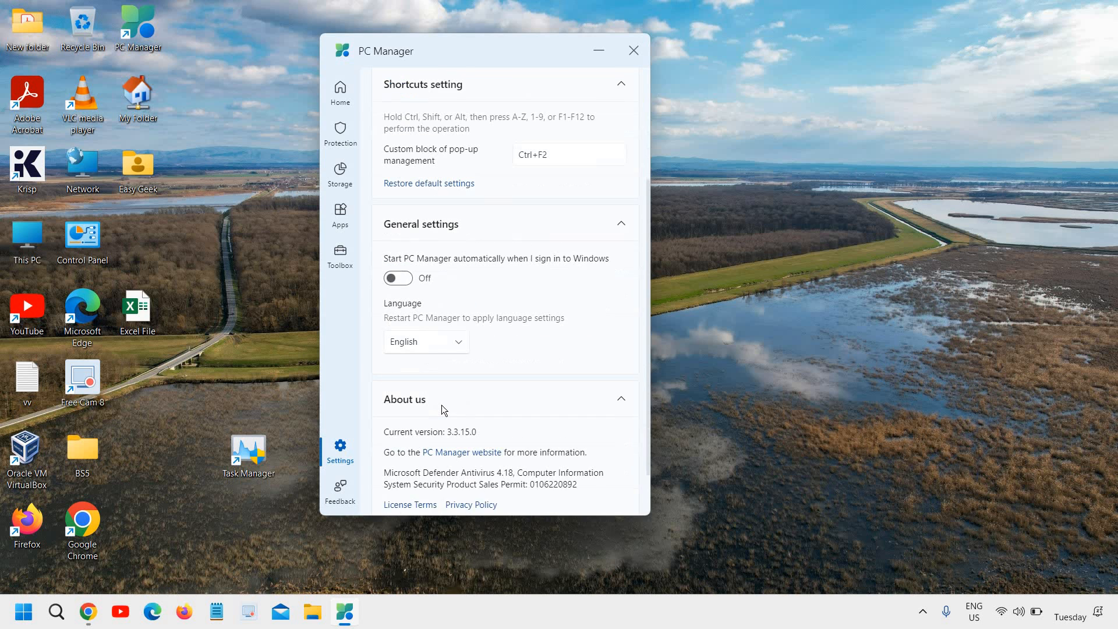
scroll("down", 3)
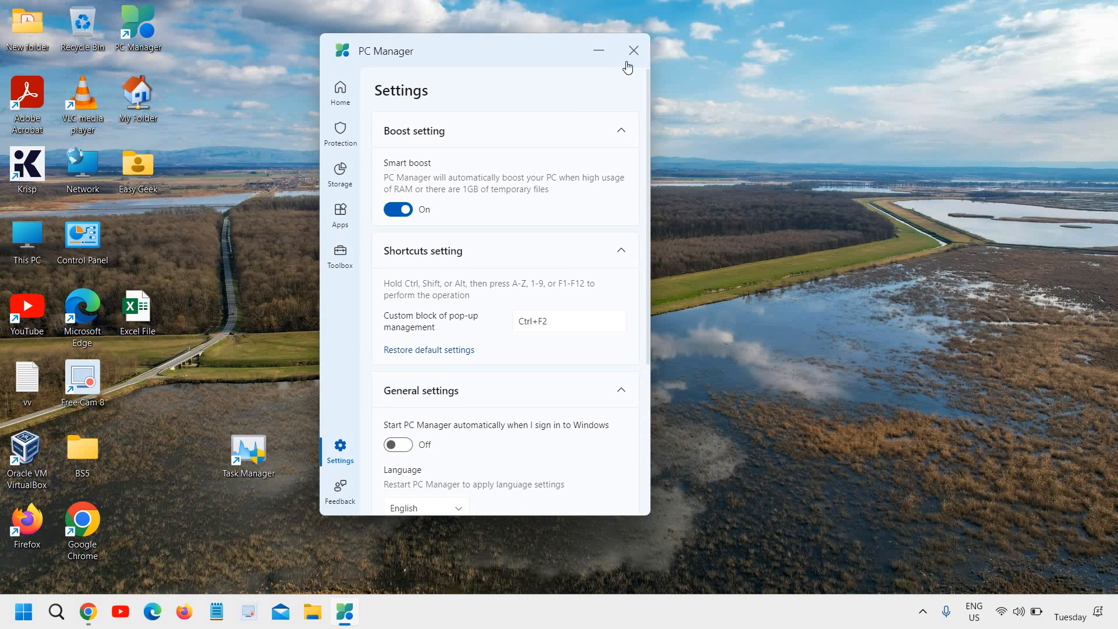
mouse_move(466, 290)
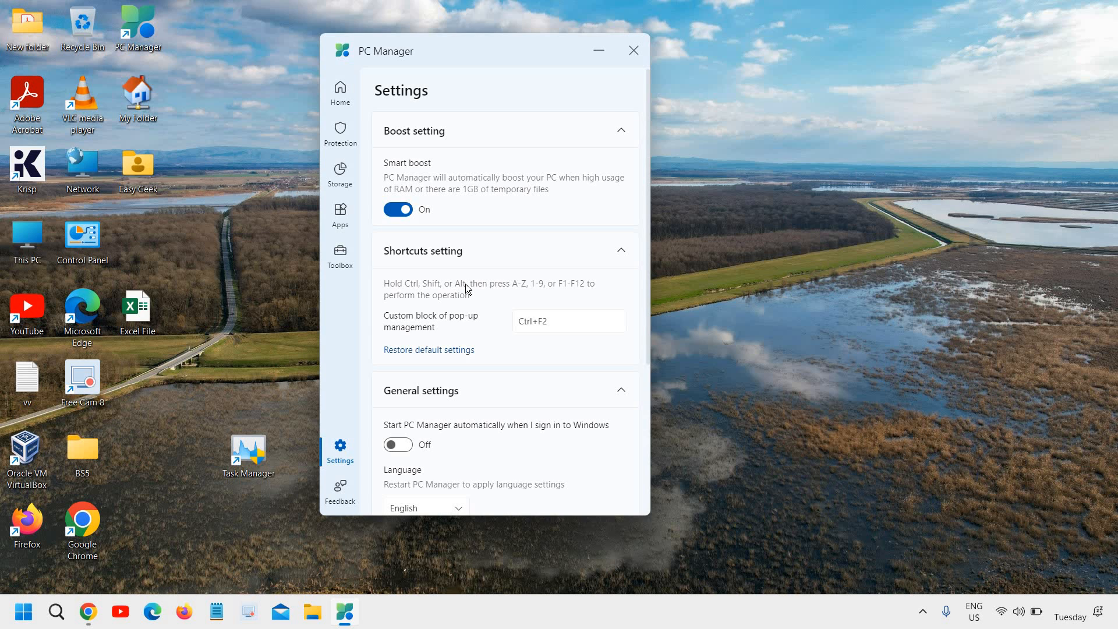